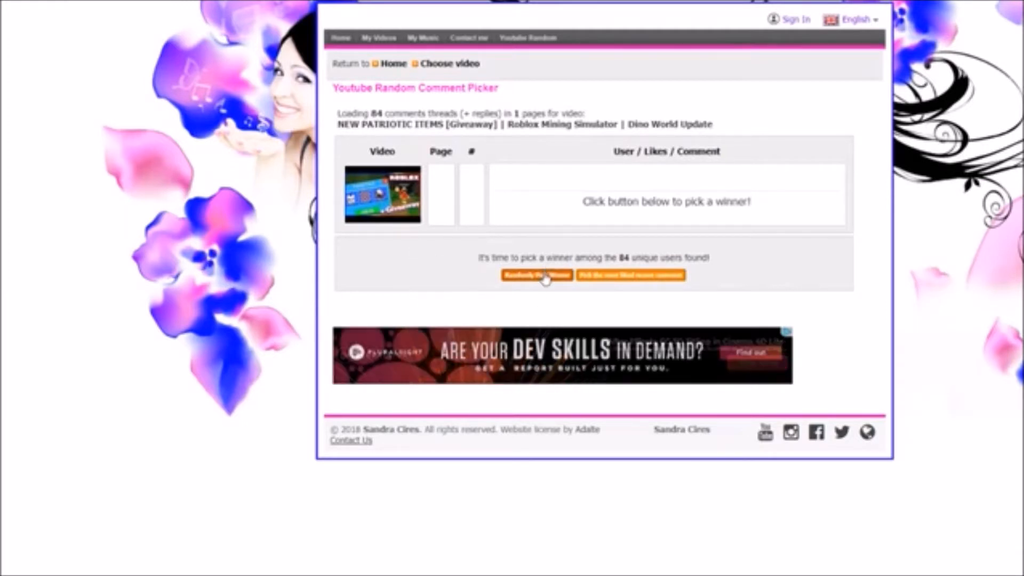
# Step: Draw a random winner from the video's 84 unique commenters
pyautogui.click(536, 274)
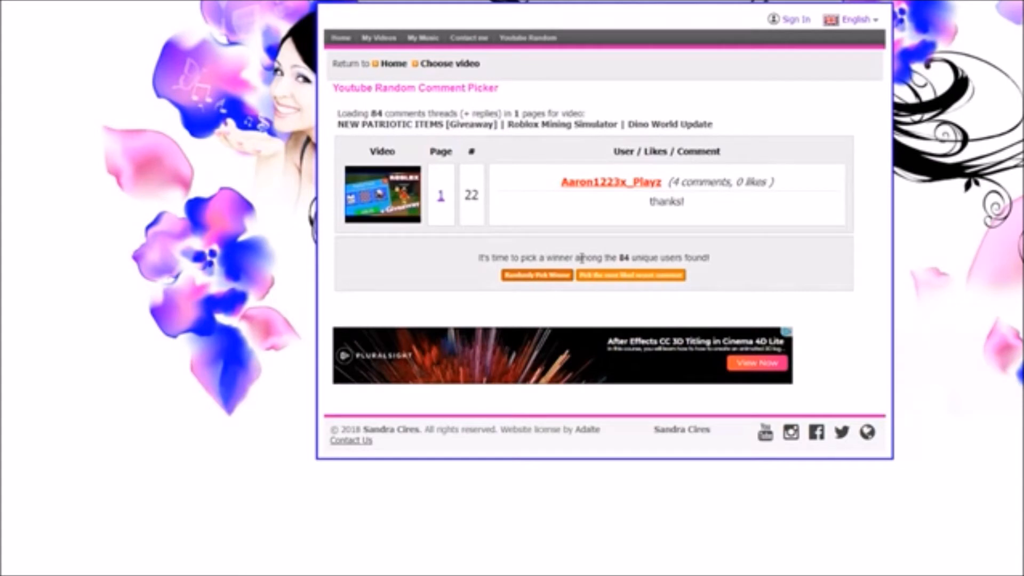
# Step: Re-roll the random pick among 82 unique commenters until a different winner appears
pyautogui.click(536, 275)
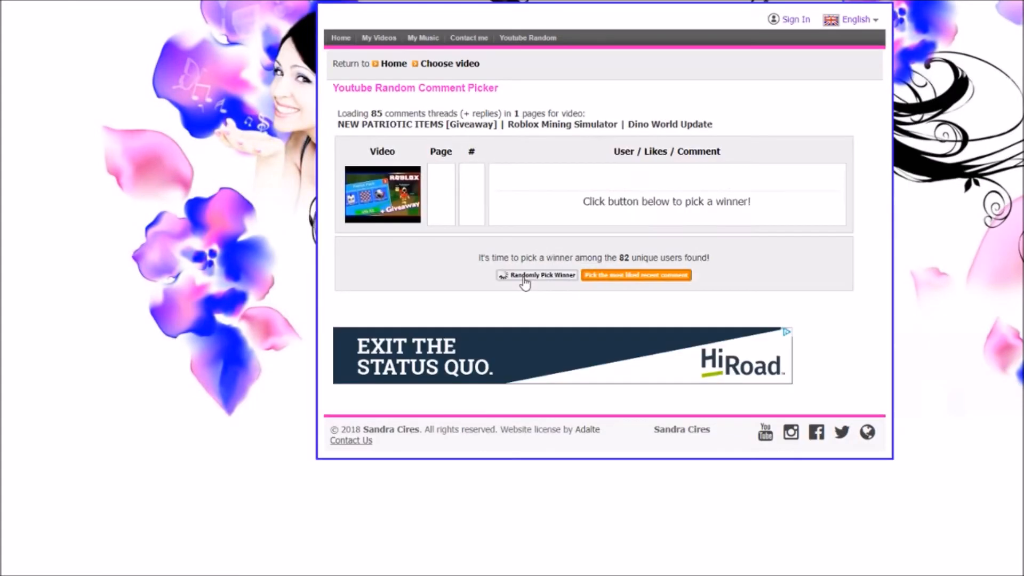
pyautogui.click(537, 275)
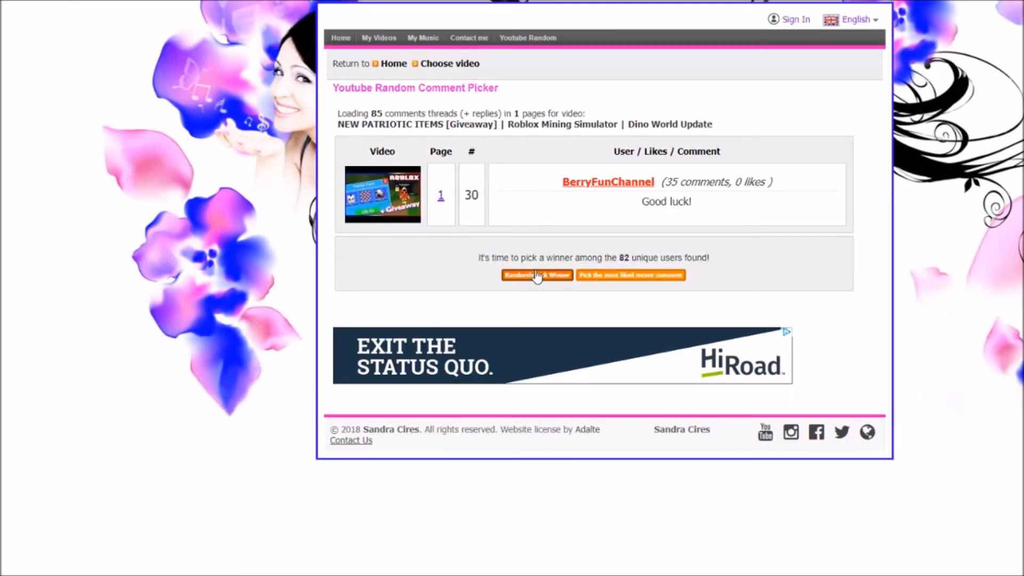
pyautogui.click(536, 274)
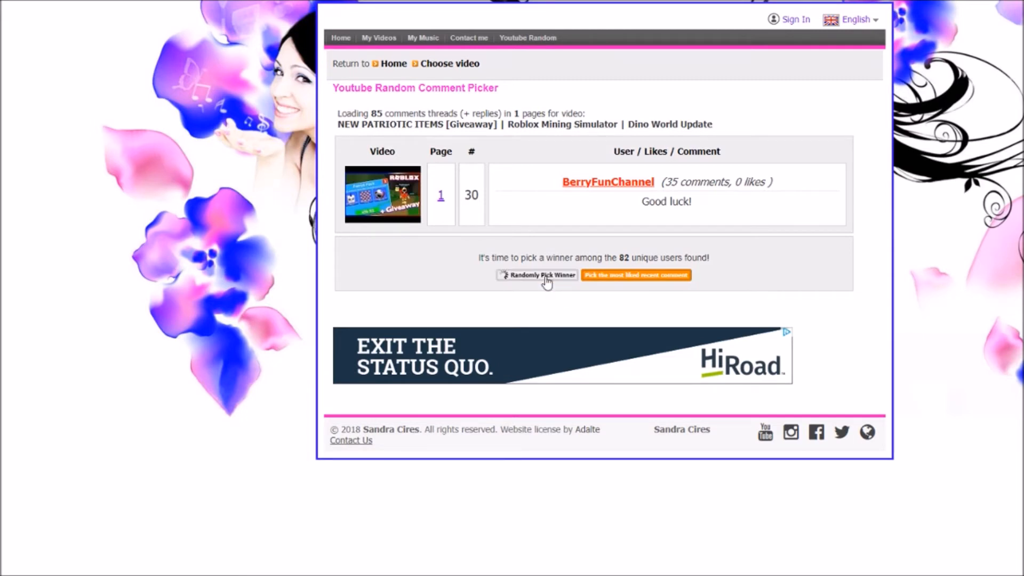
pyautogui.click(537, 275)
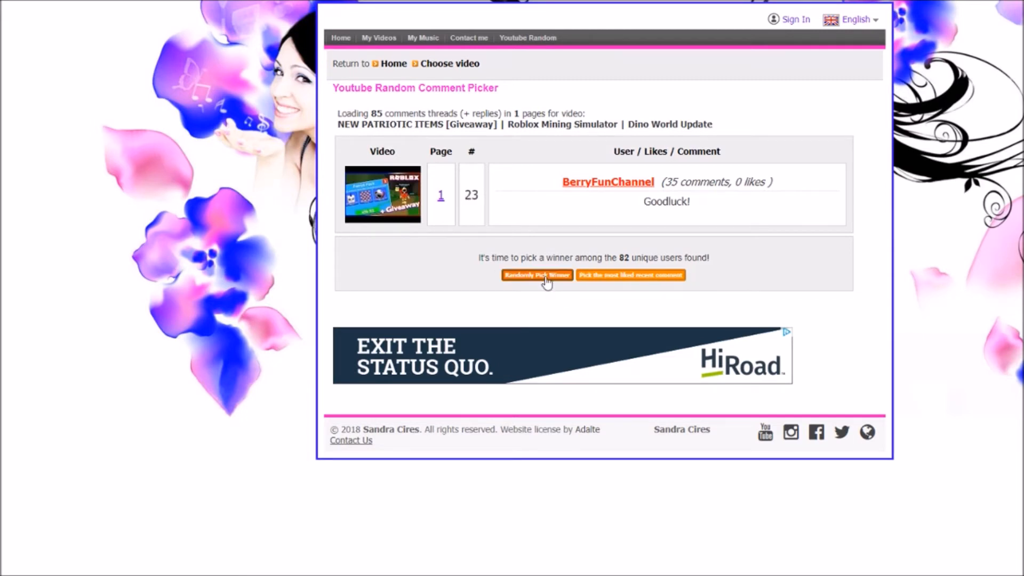
pyautogui.click(536, 275)
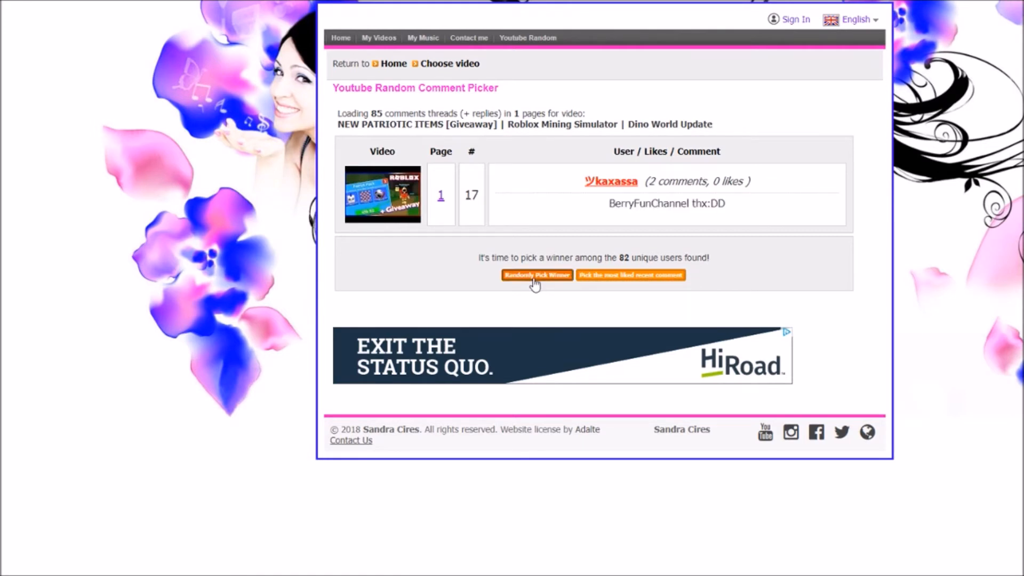
pyautogui.moveTo(612, 185)
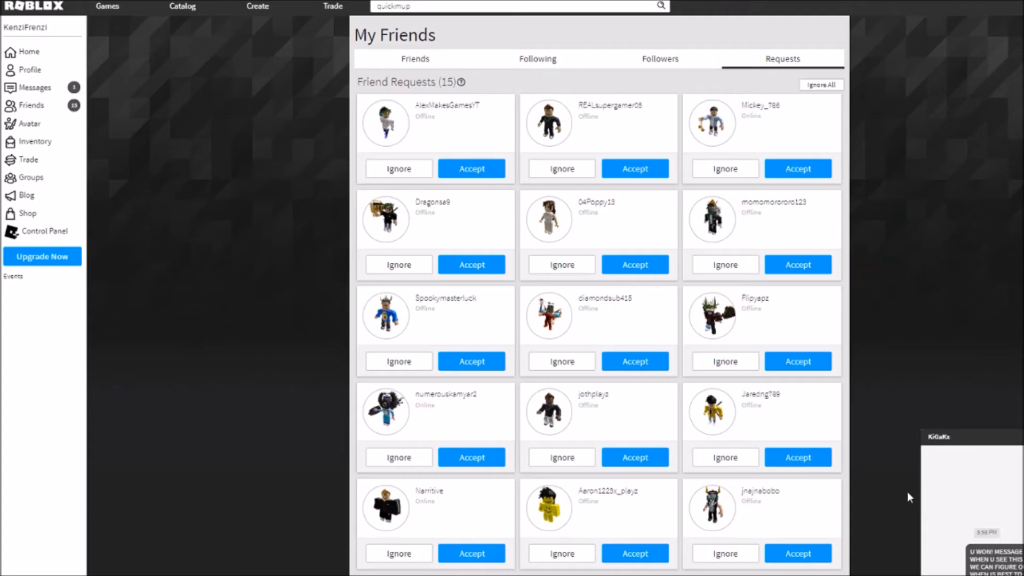
pyautogui.moveTo(498, 295)
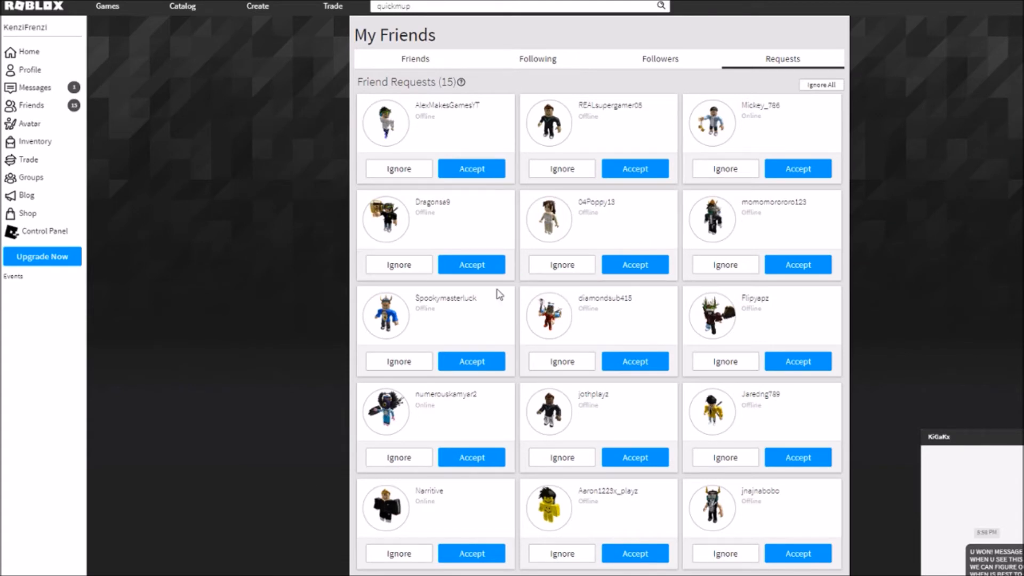
pyautogui.moveTo(498, 294)
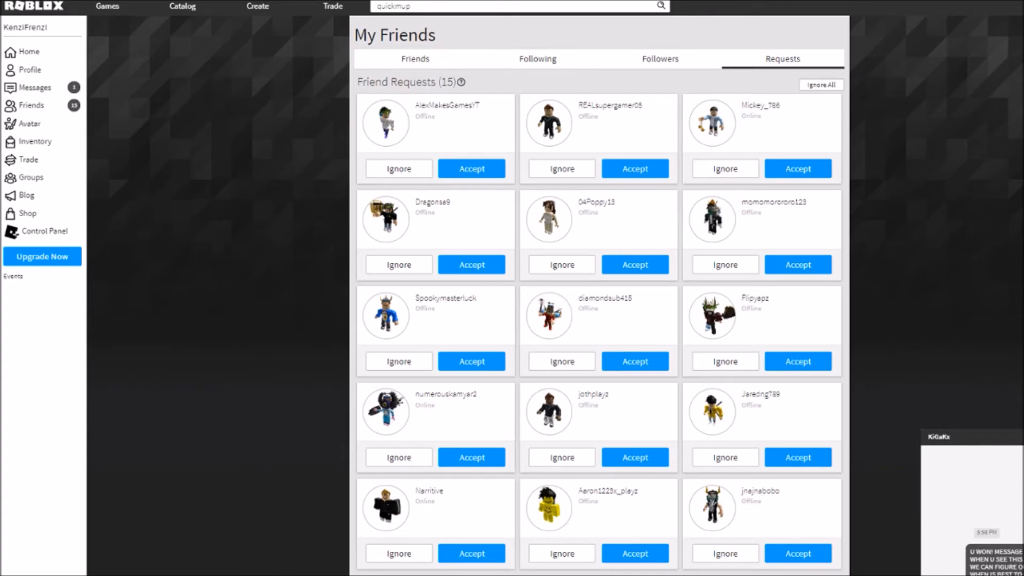